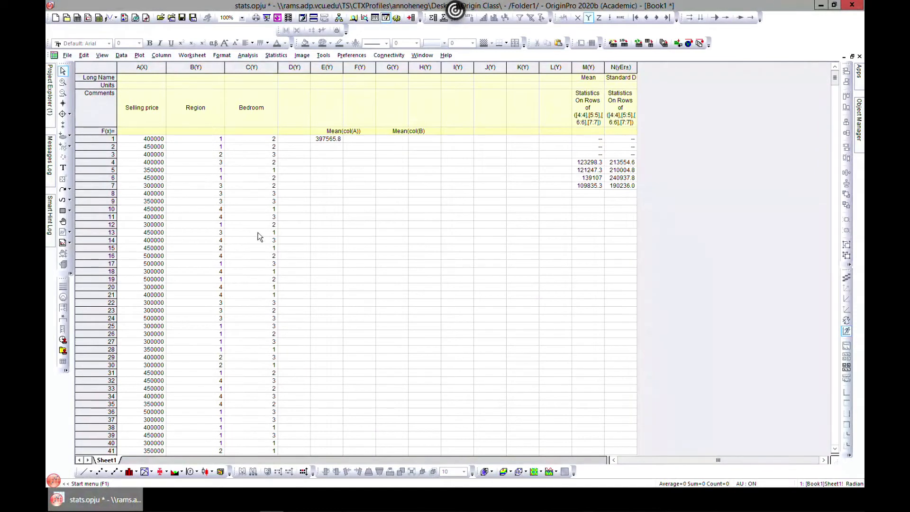
mouse_move(203, 169)
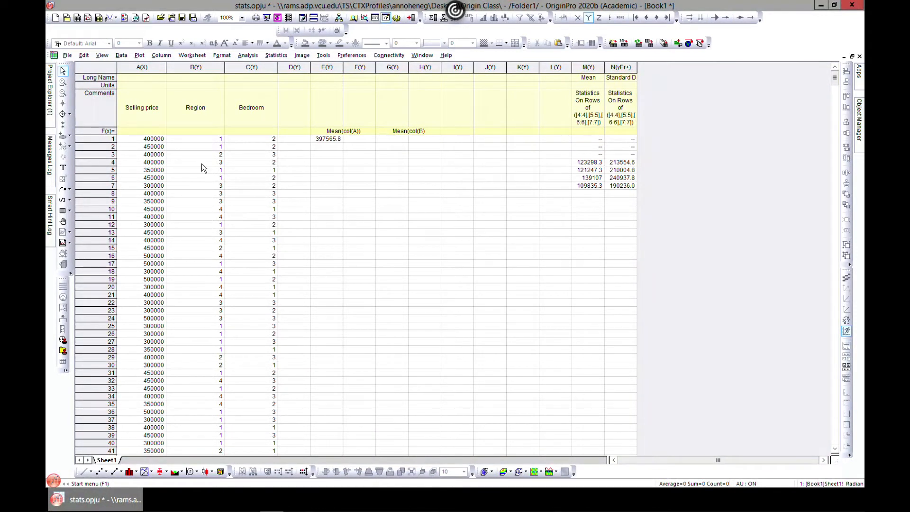
mouse_move(269, 204)
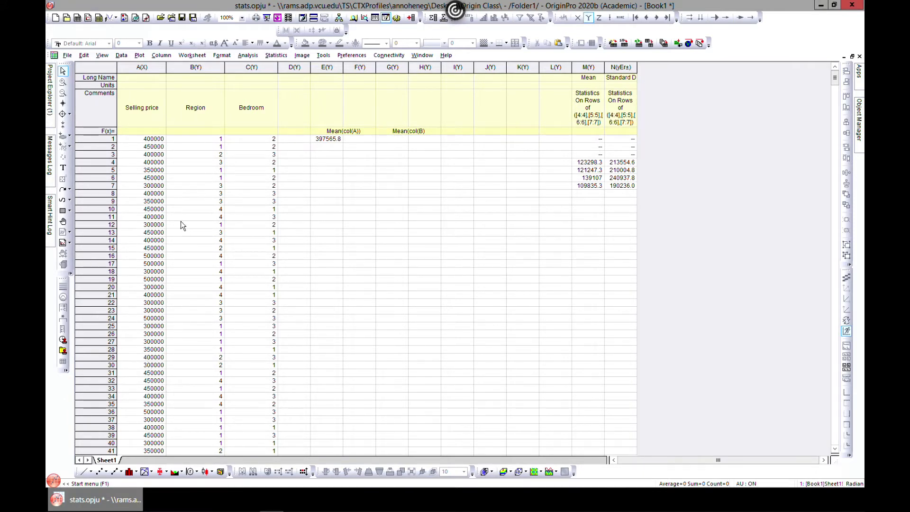
mouse_move(150, 290)
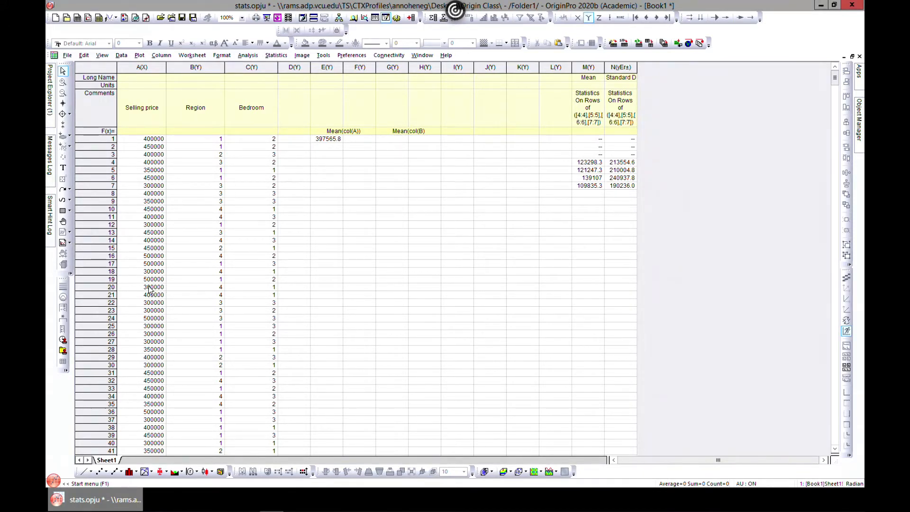
mouse_move(100, 256)
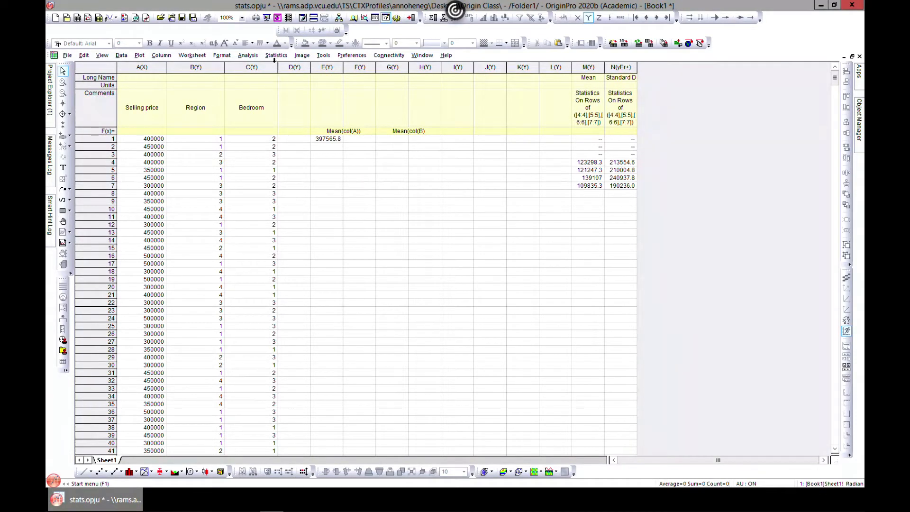
Step: Open the Statistics menu to reach Descriptive Statistics > Discrete Frequency
click(275, 54)
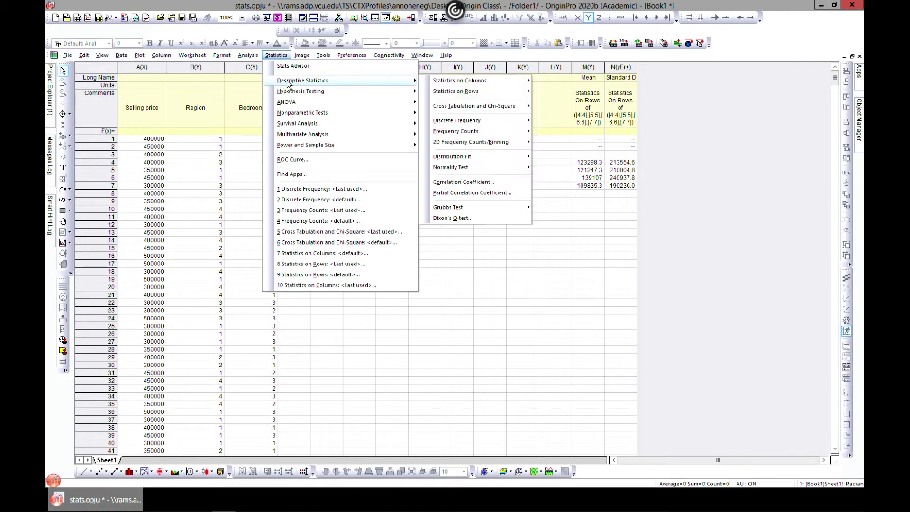
mouse_move(470, 141)
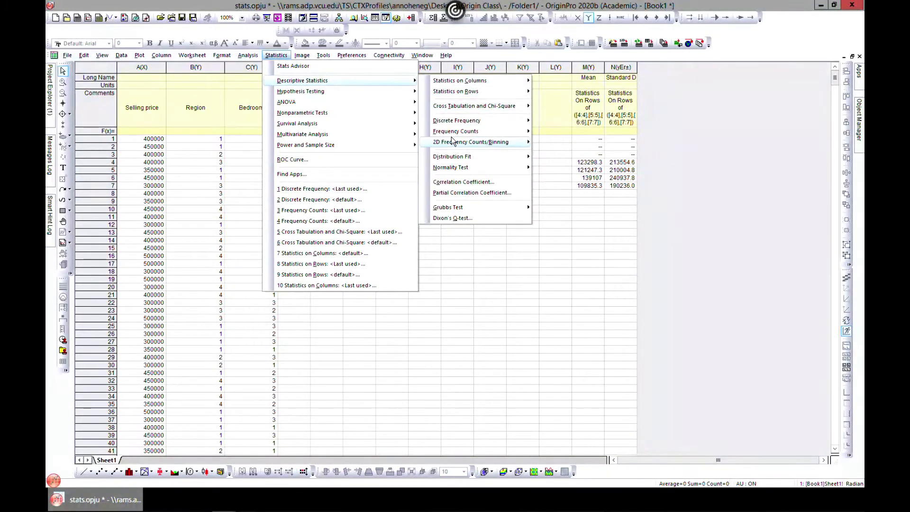
mouse_move(456, 130)
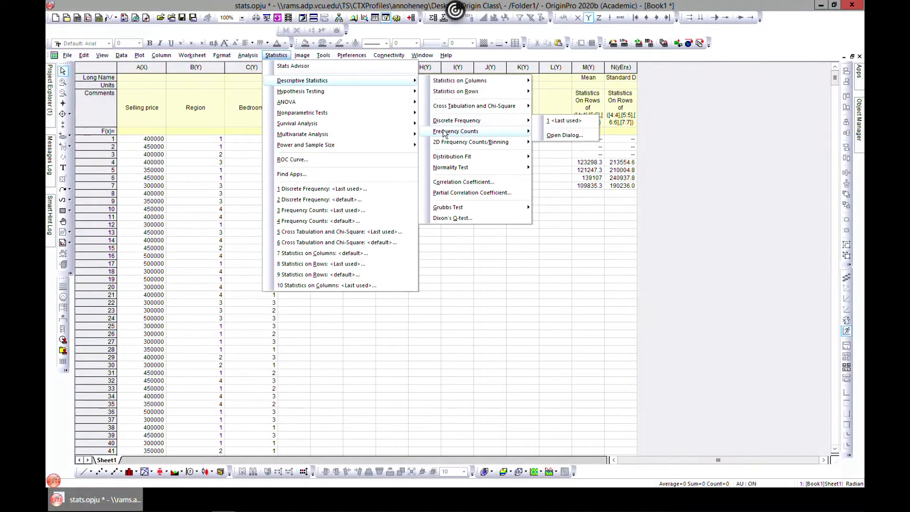
mouse_move(457, 120)
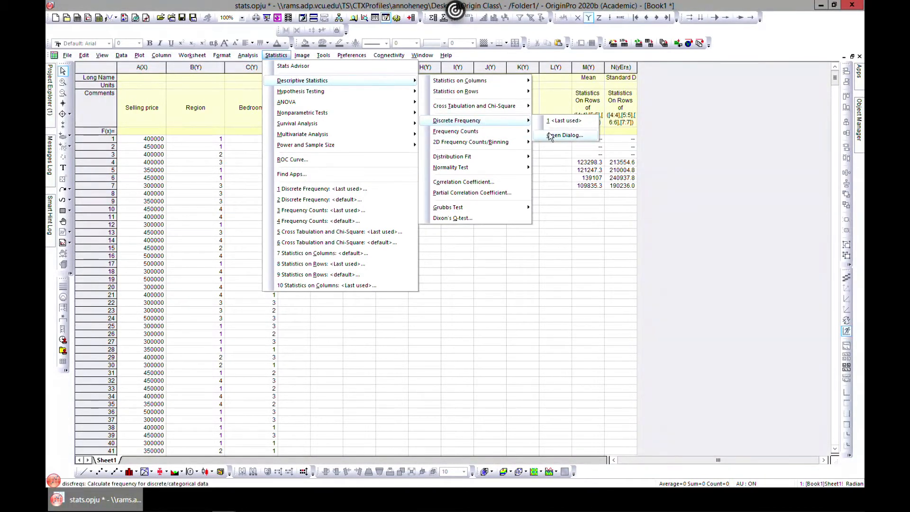
Step: Open the Discrete Frequency dialog with Selling price column A as input, after browsing columns
click(564, 135)
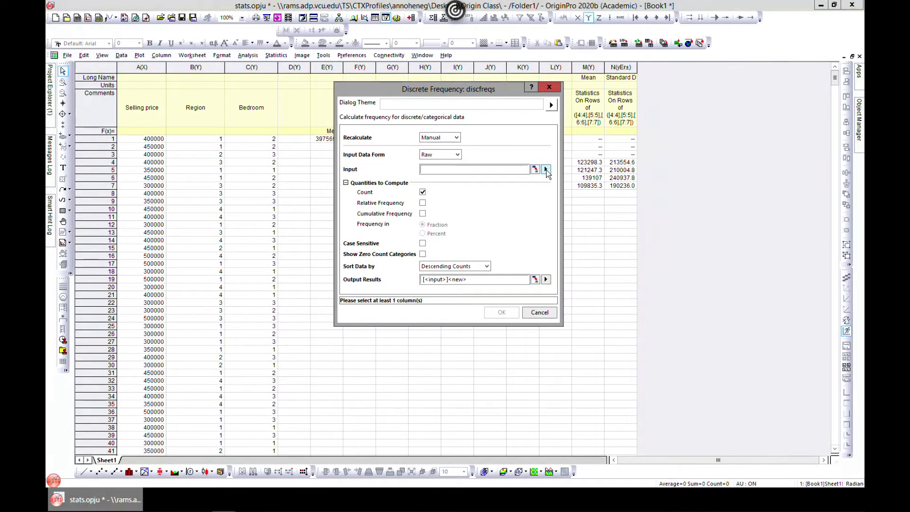
click(546, 169)
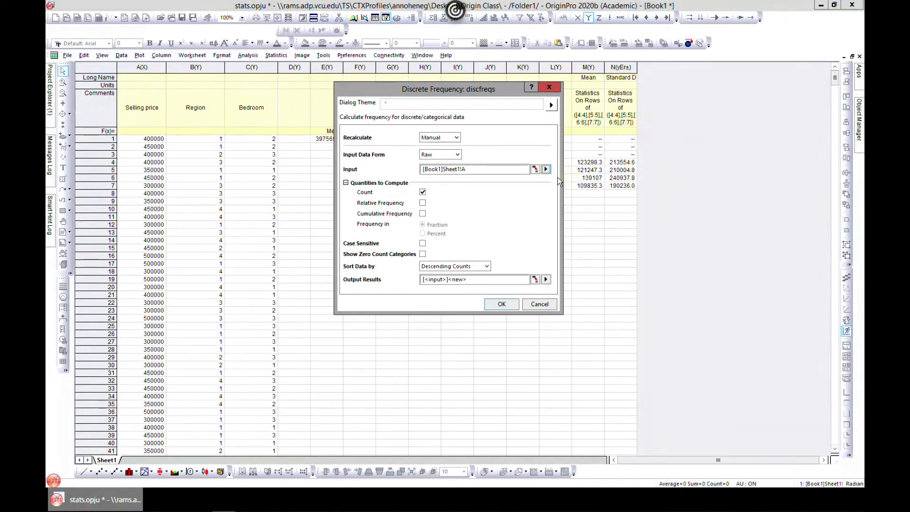
click(544, 168)
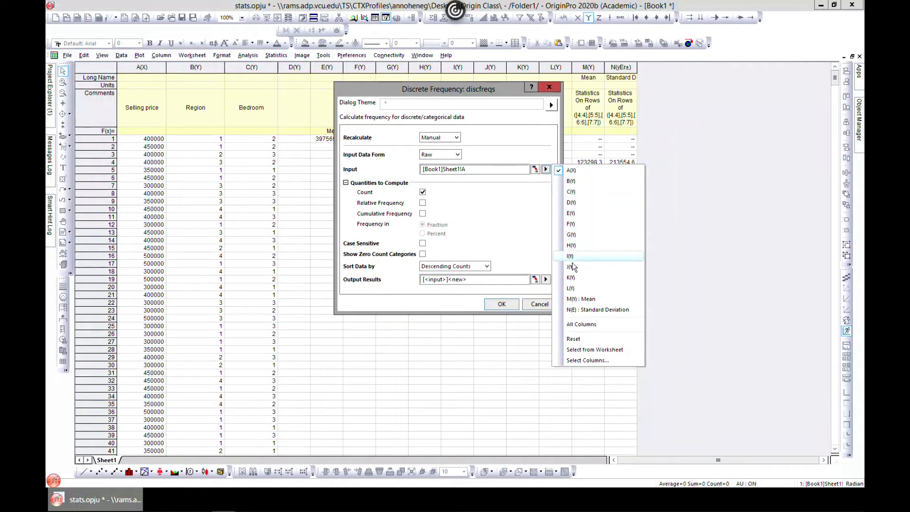
mouse_move(591, 323)
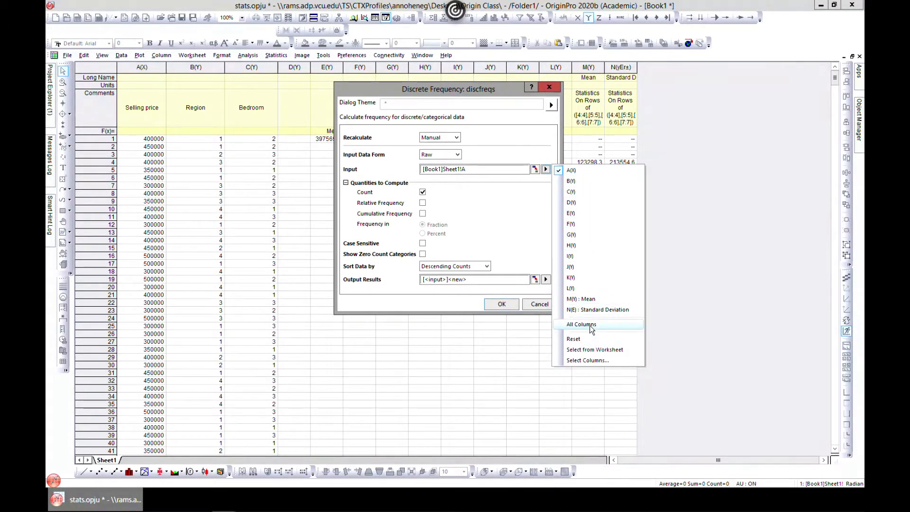
mouse_move(585, 349)
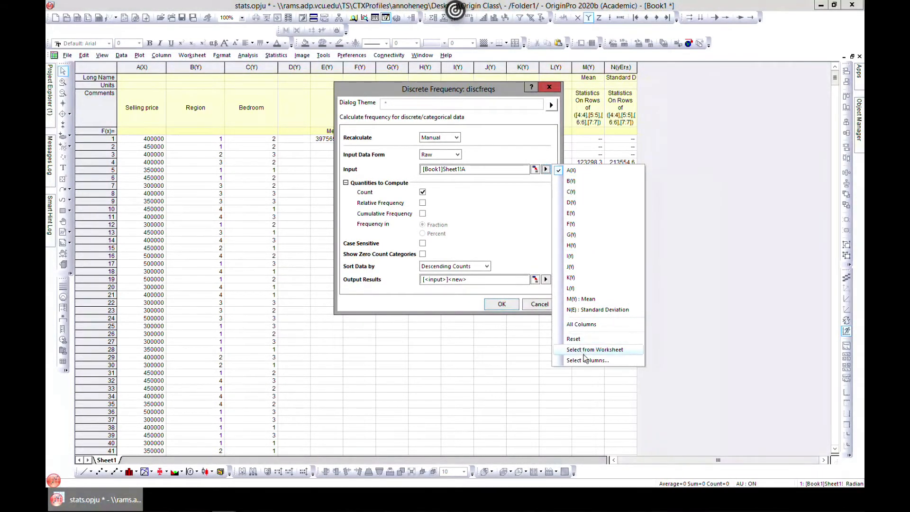
click(587, 360)
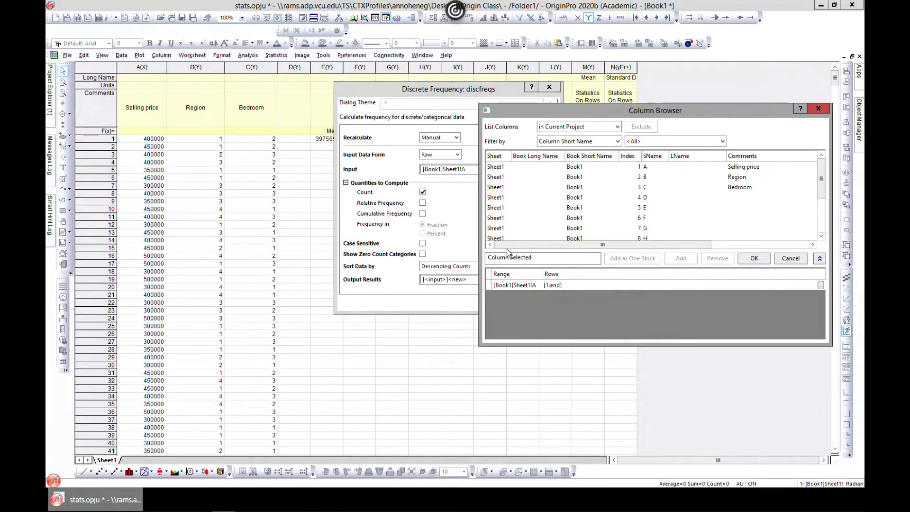
mouse_move(537, 251)
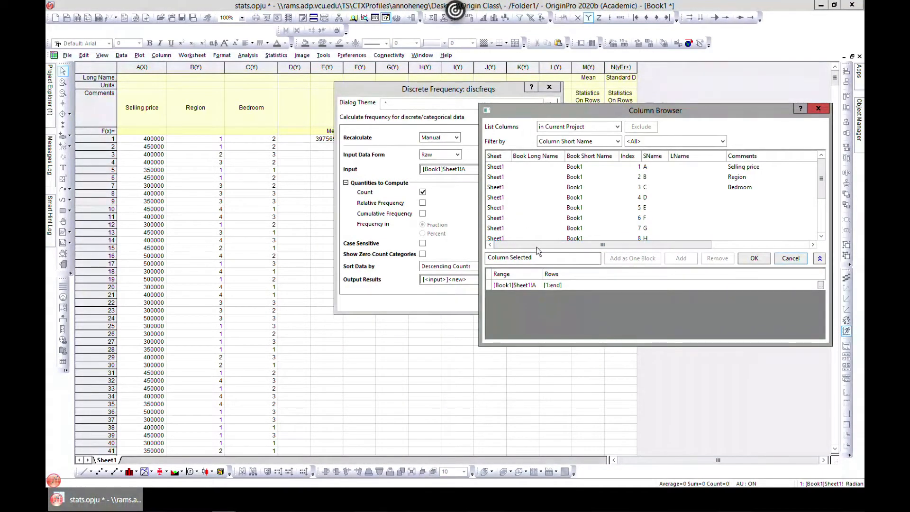
click(753, 258)
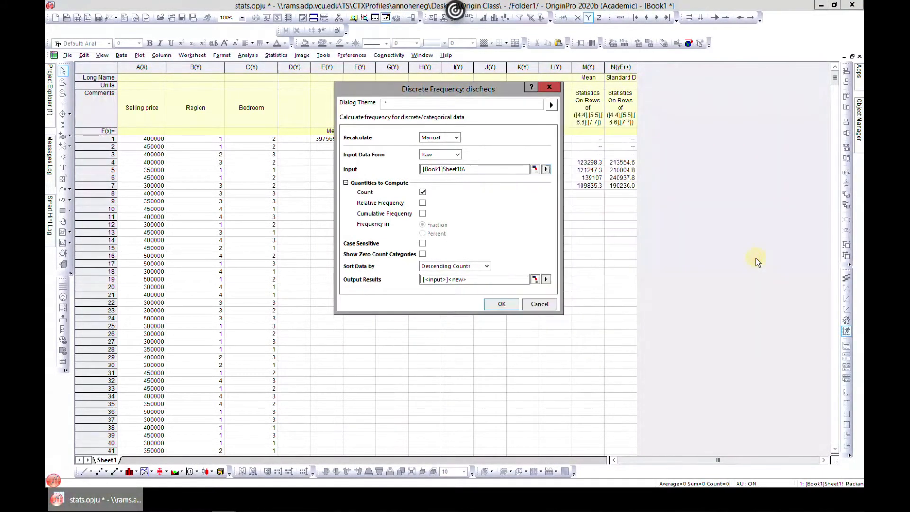
mouse_move(381, 170)
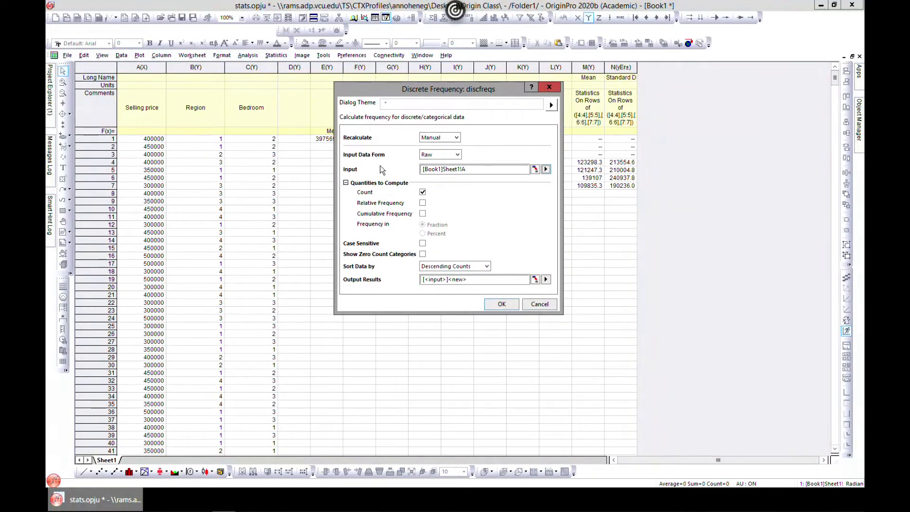
mouse_move(391, 212)
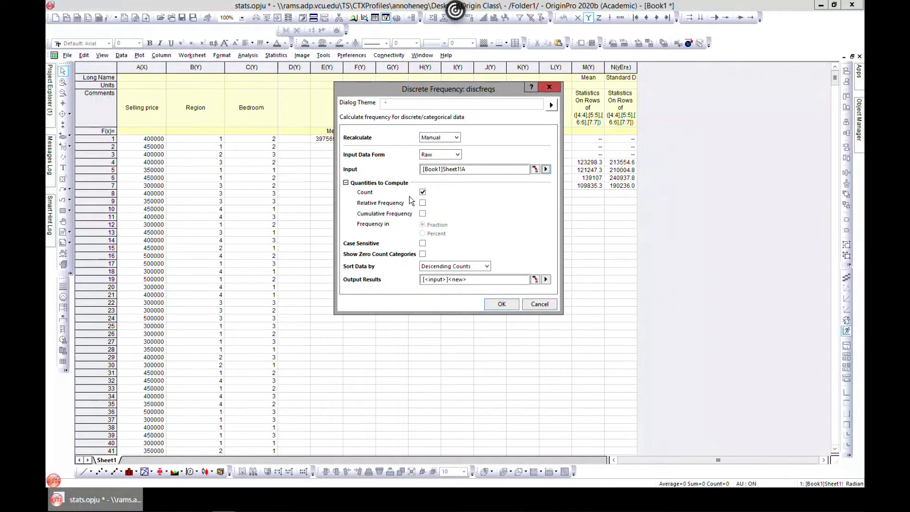
mouse_move(430, 207)
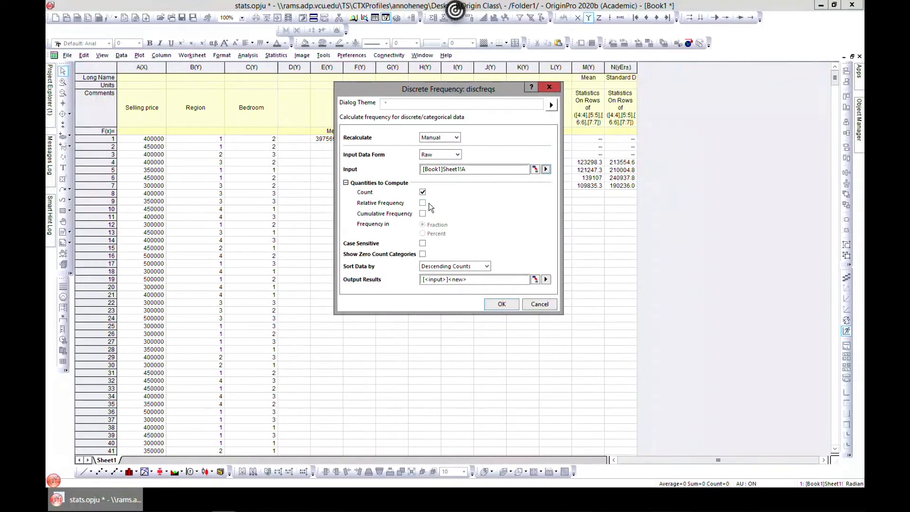
mouse_move(355, 234)
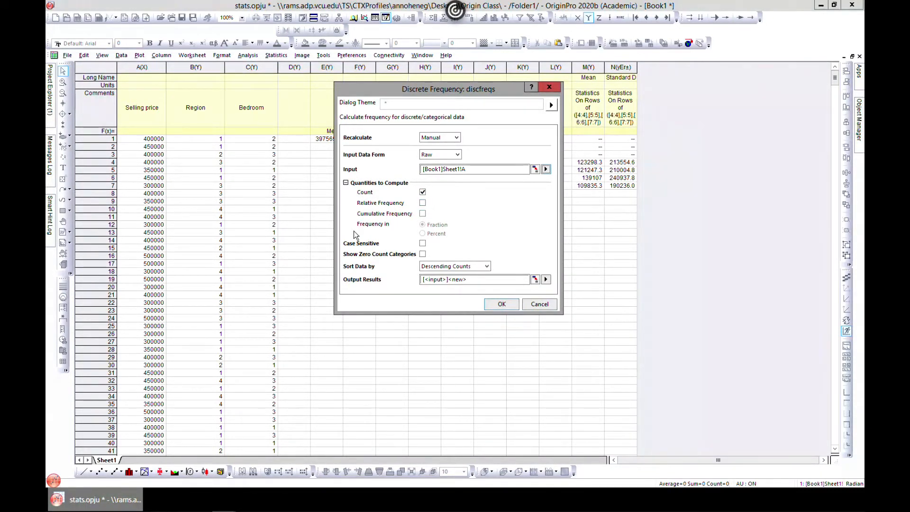
mouse_move(355, 250)
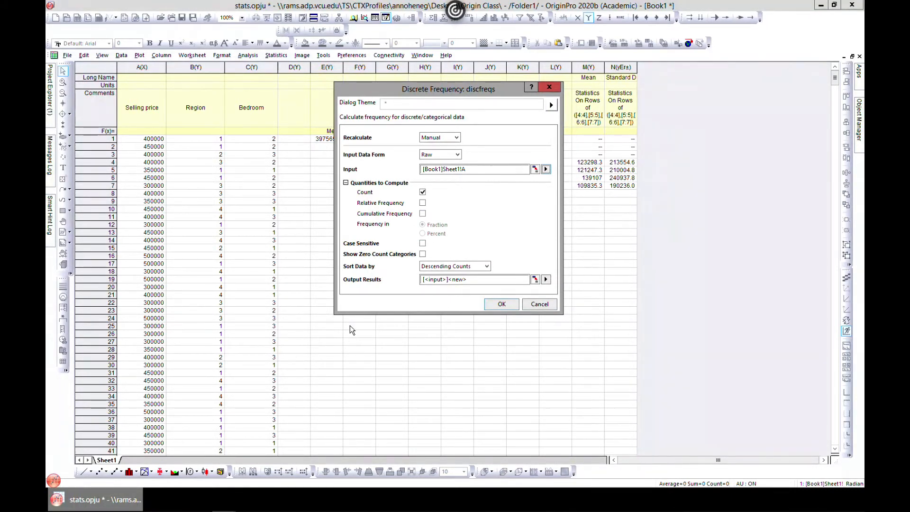
mouse_move(435, 186)
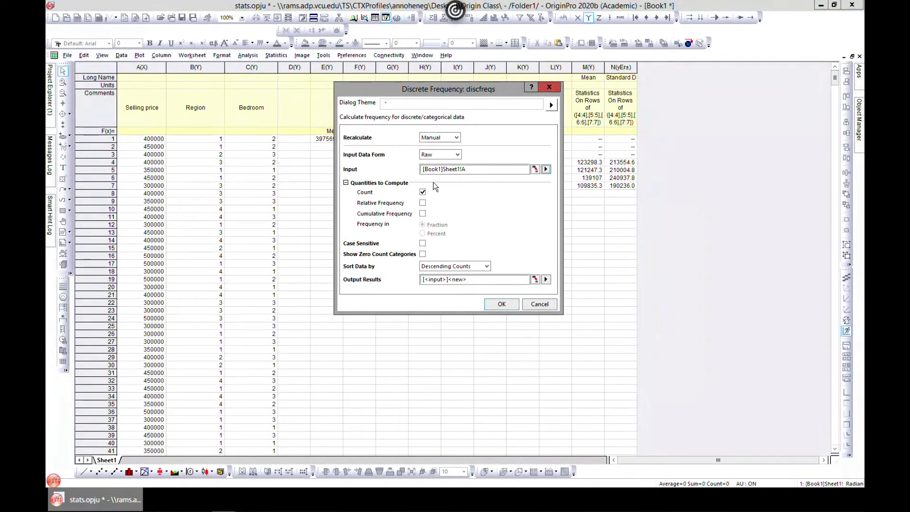
mouse_move(442, 339)
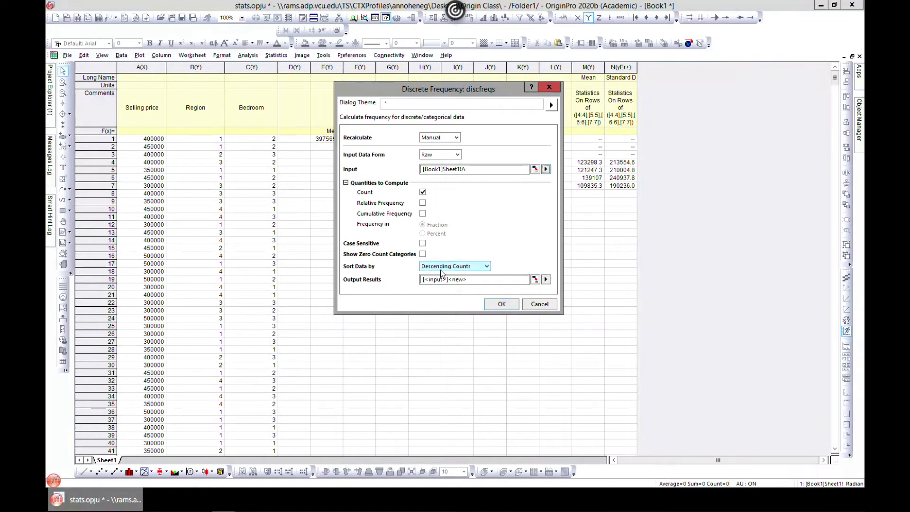
click(487, 266)
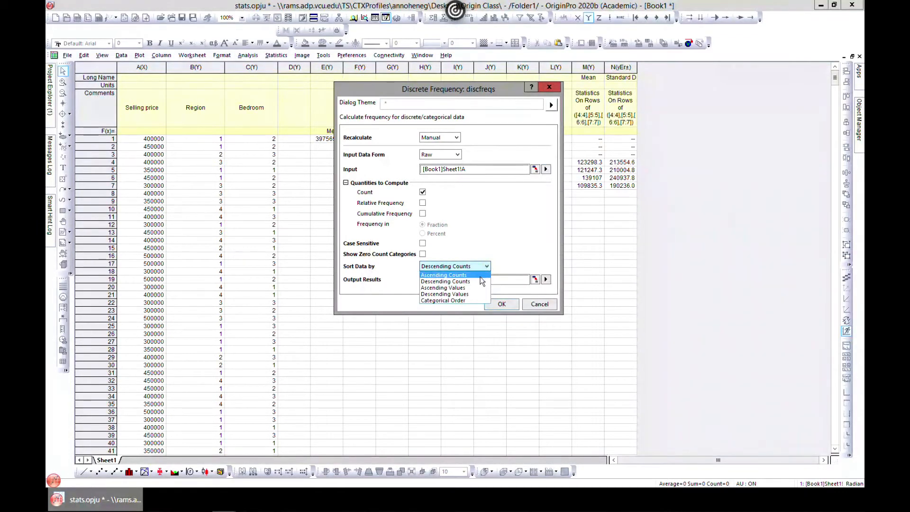
mouse_move(444, 294)
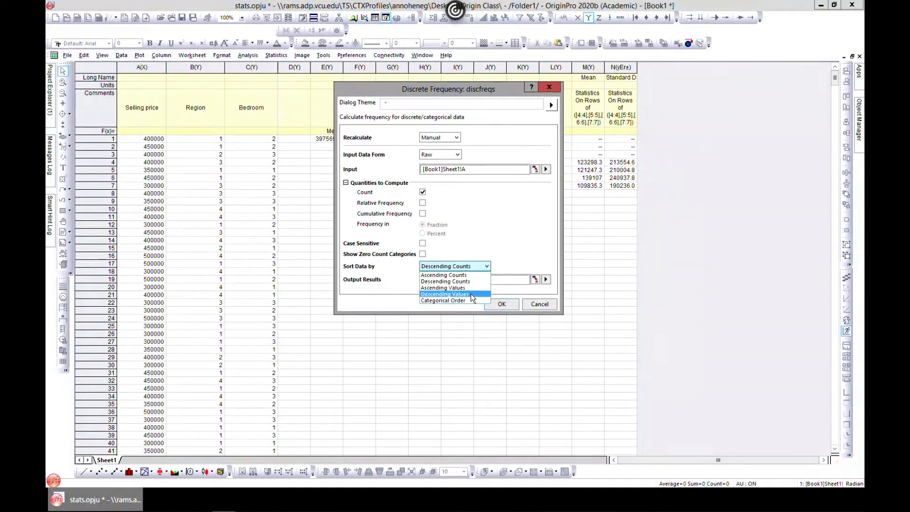
click(445, 280)
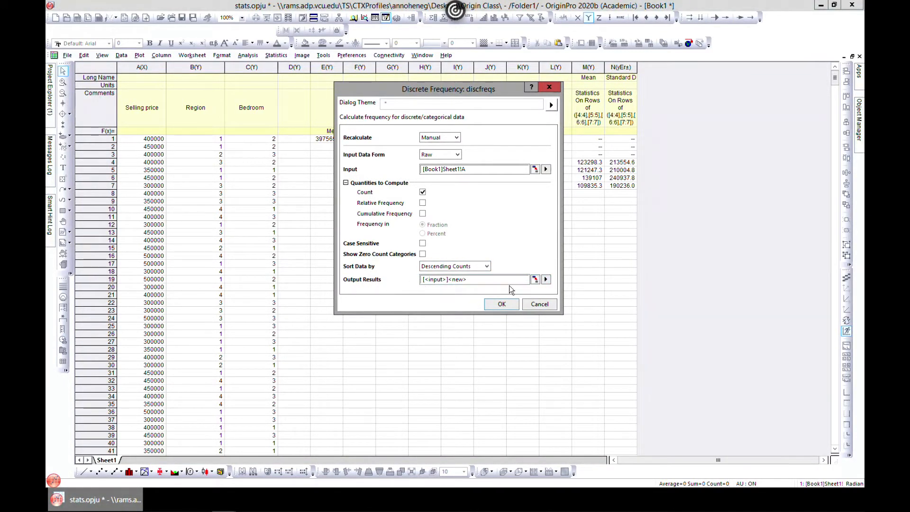
click(545, 279)
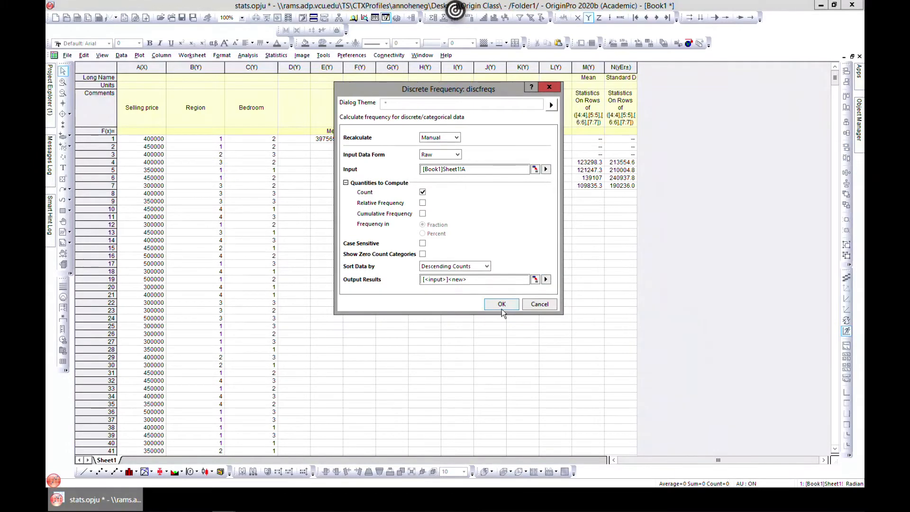
Step: Run discfreqs to create the DiscretFreq1 selling price counts, then return to Sheet1
click(501, 303)
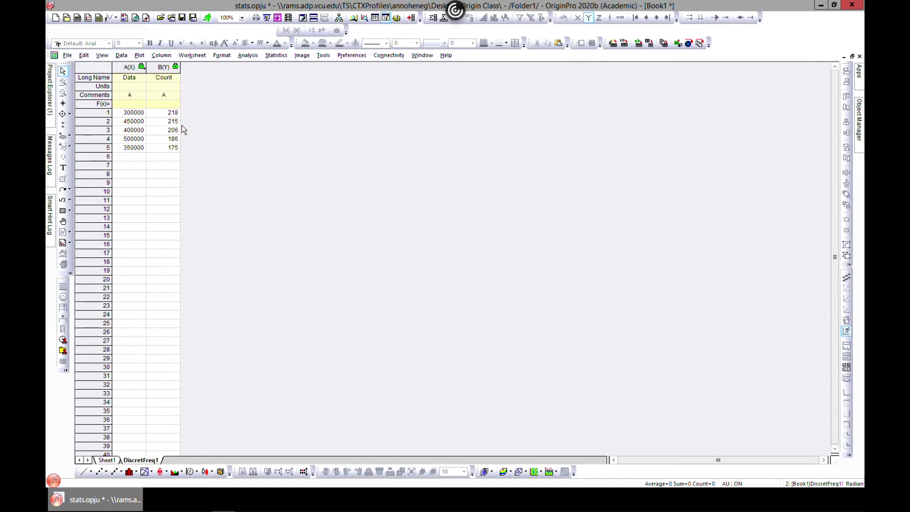
mouse_move(122, 135)
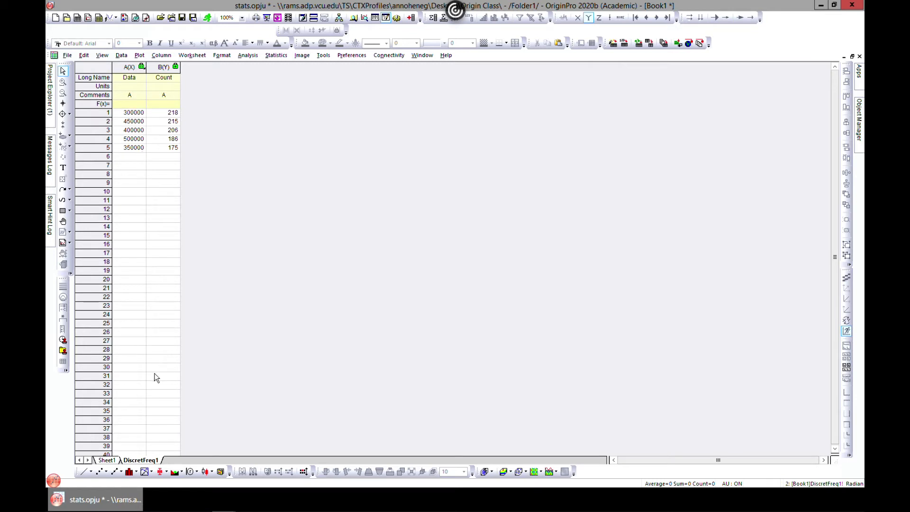
click(106, 460)
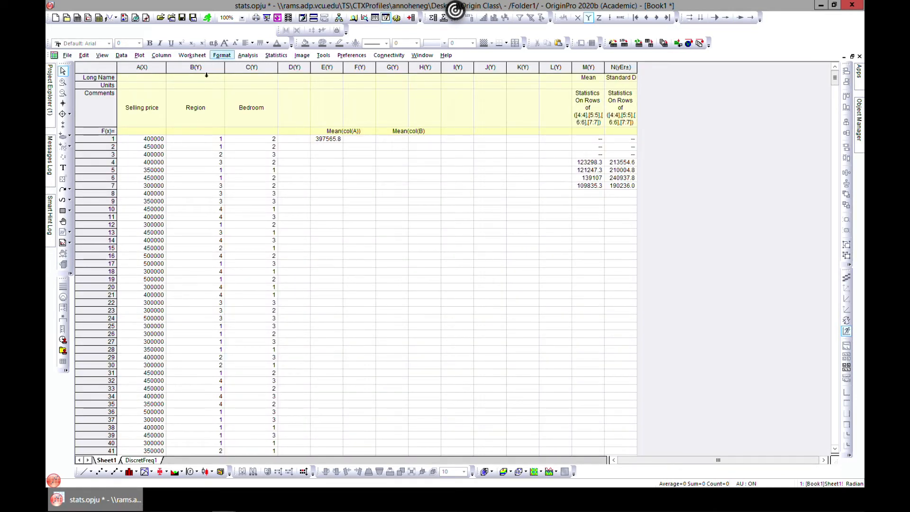
Step: Open Frequency Counts with Selling price column A(X) as input and review binning choices
click(276, 54)
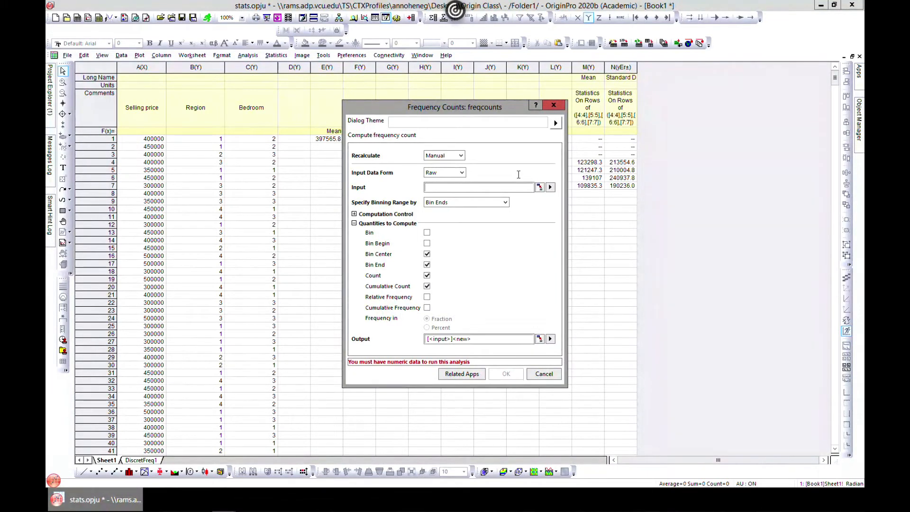
mouse_move(437, 120)
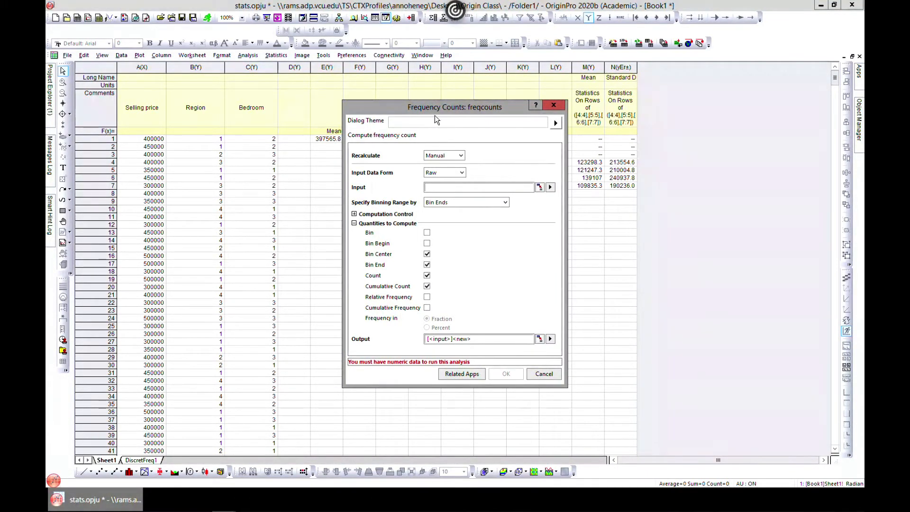
mouse_move(439, 152)
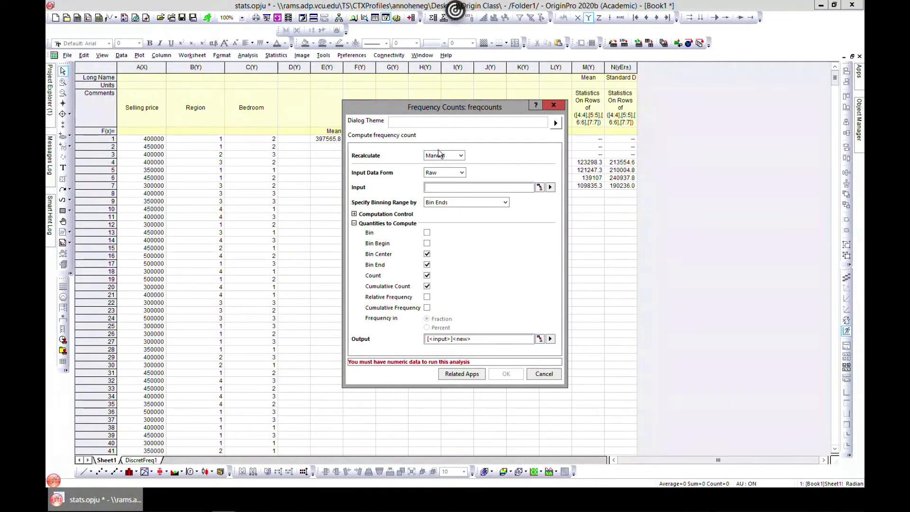
mouse_move(416, 172)
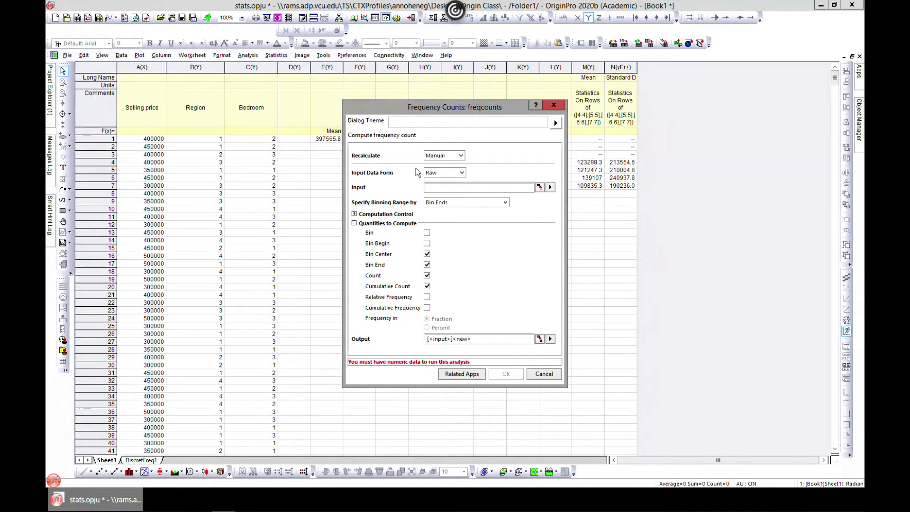
click(550, 187)
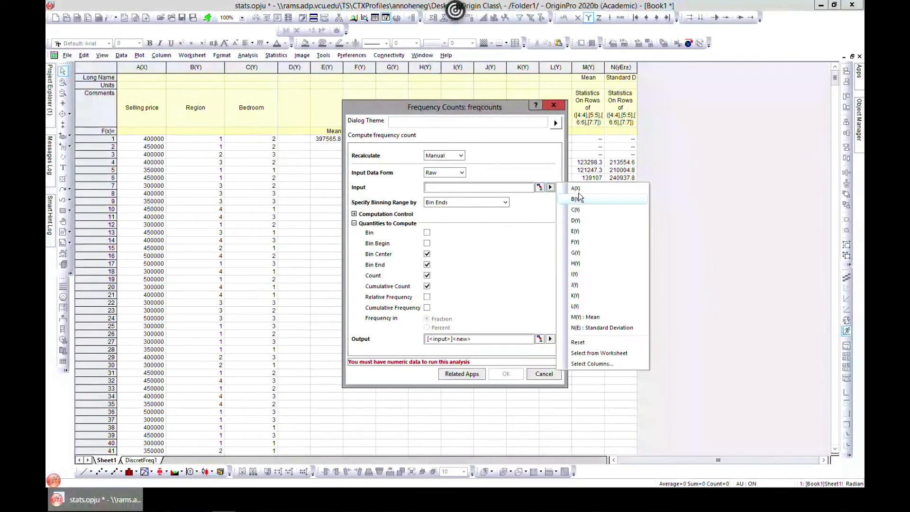
click(575, 188)
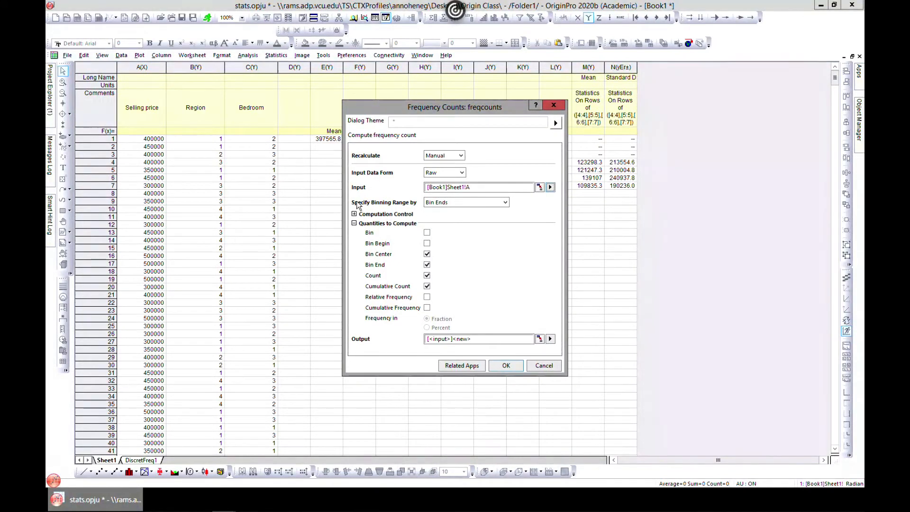
mouse_move(418, 212)
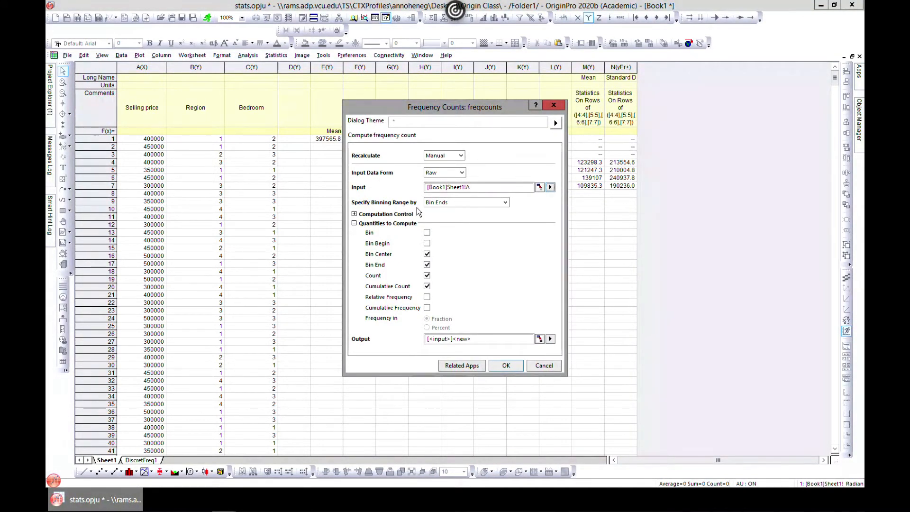
click(465, 202)
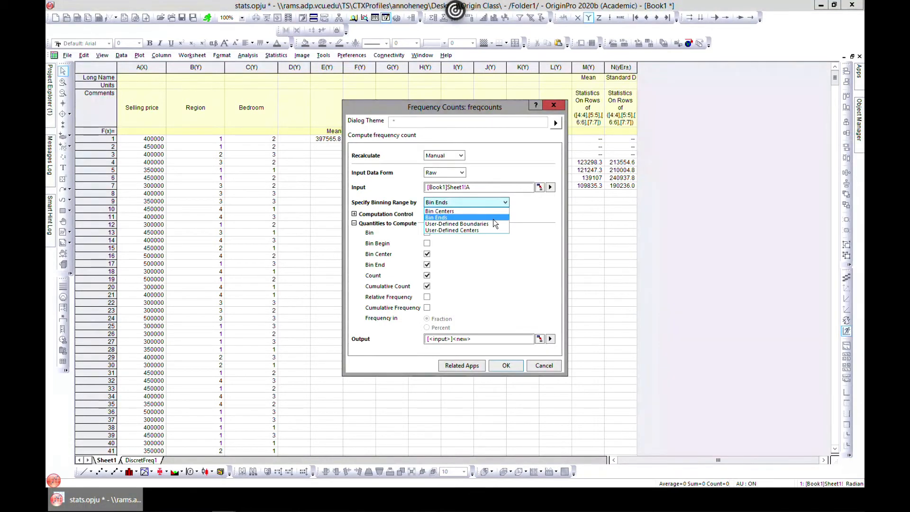
mouse_move(452, 230)
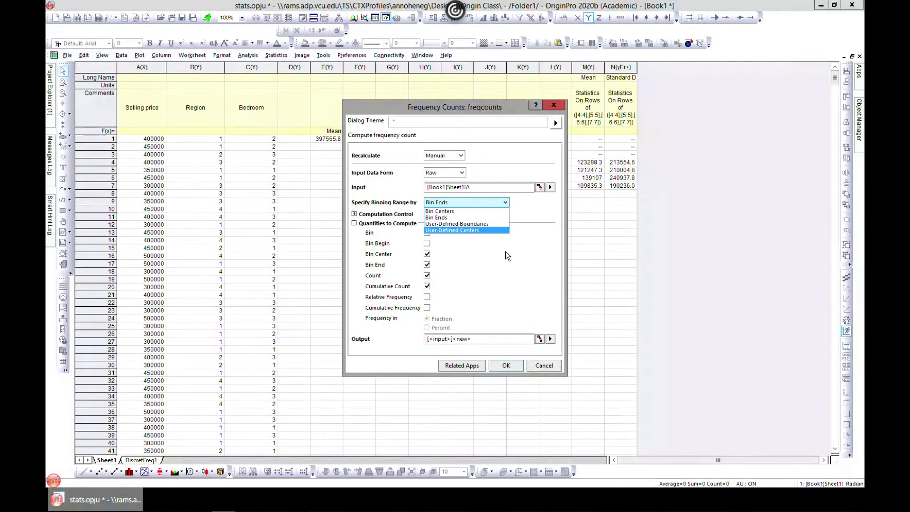
Step: Keep Bin Ends, review automatic 20000-wide bins from 280000, and keep Cumulative Count on
click(436, 217)
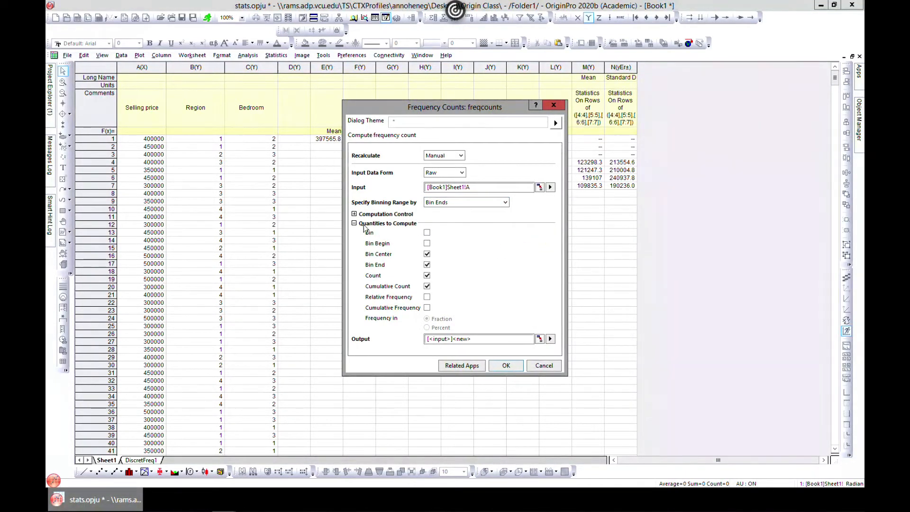
click(354, 214)
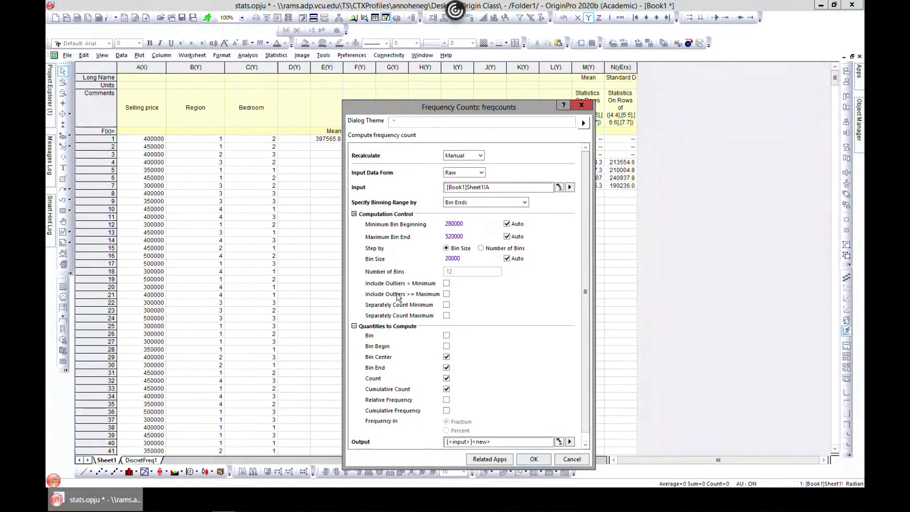
mouse_move(411, 230)
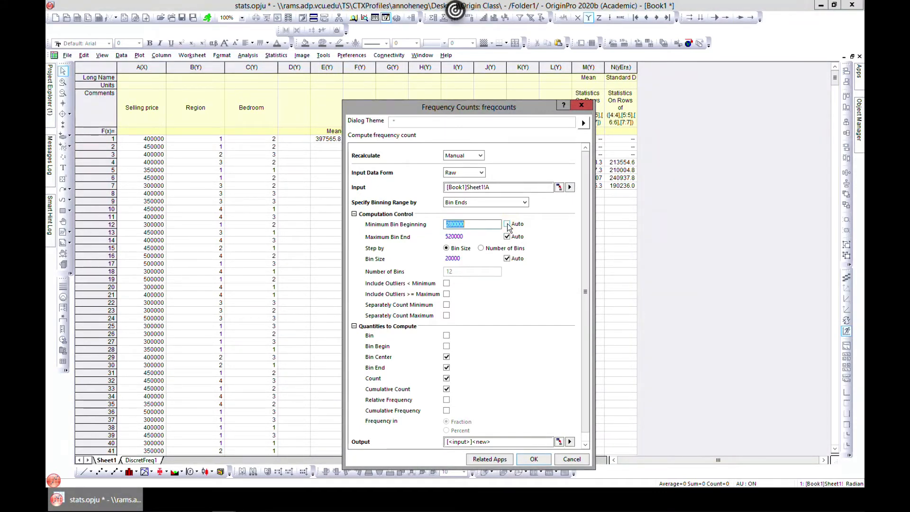
click(507, 225)
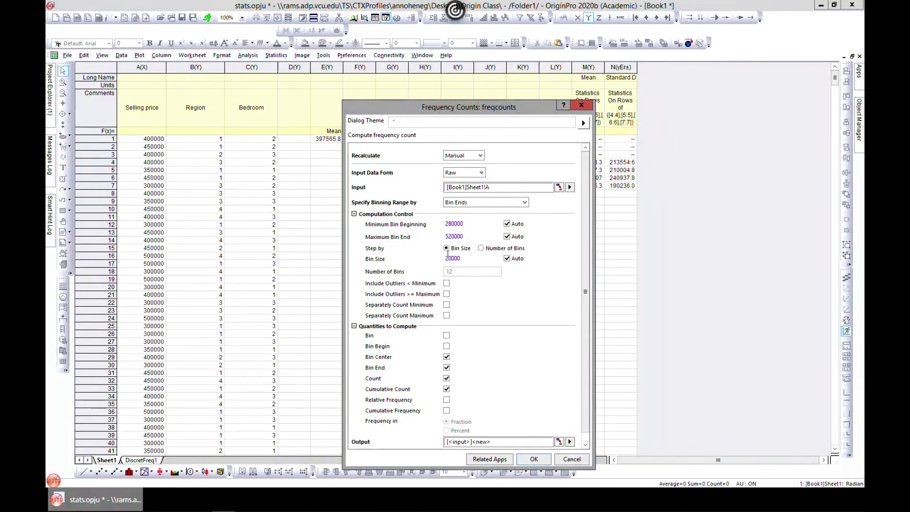
click(459, 258)
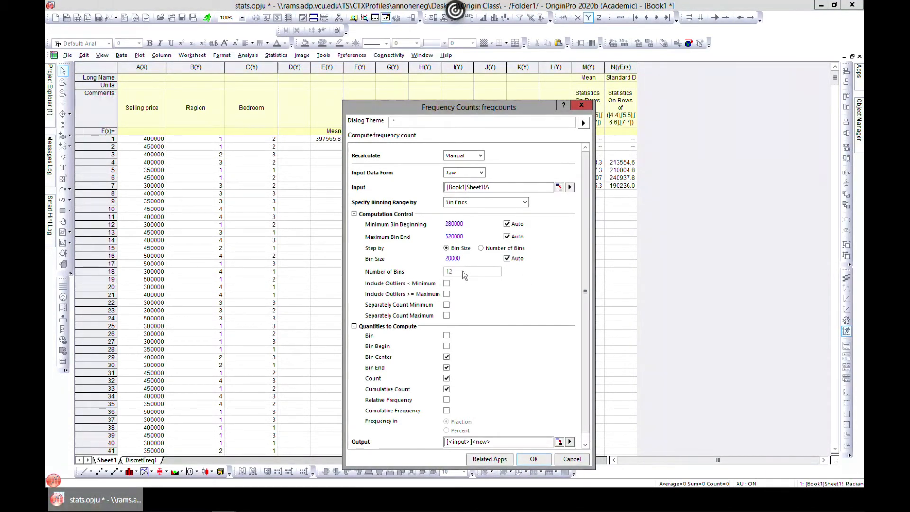
mouse_move(389, 315)
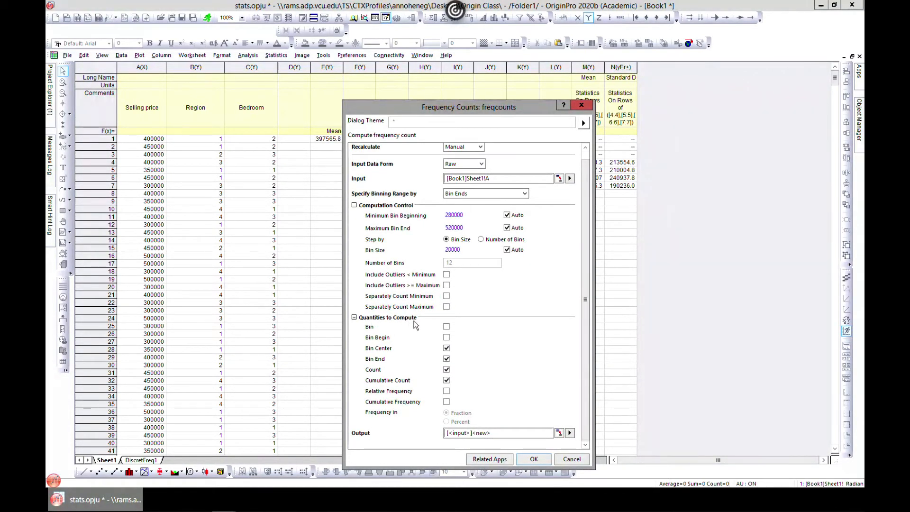
click(446, 380)
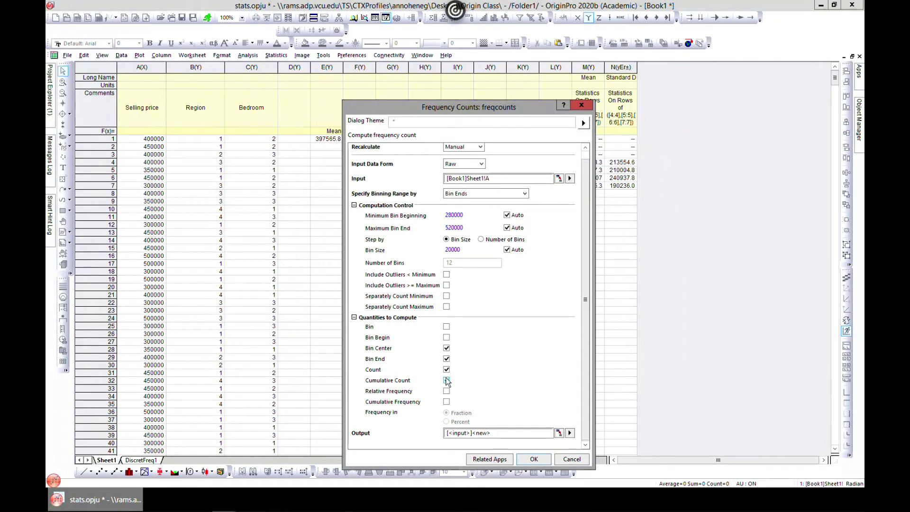
click(447, 380)
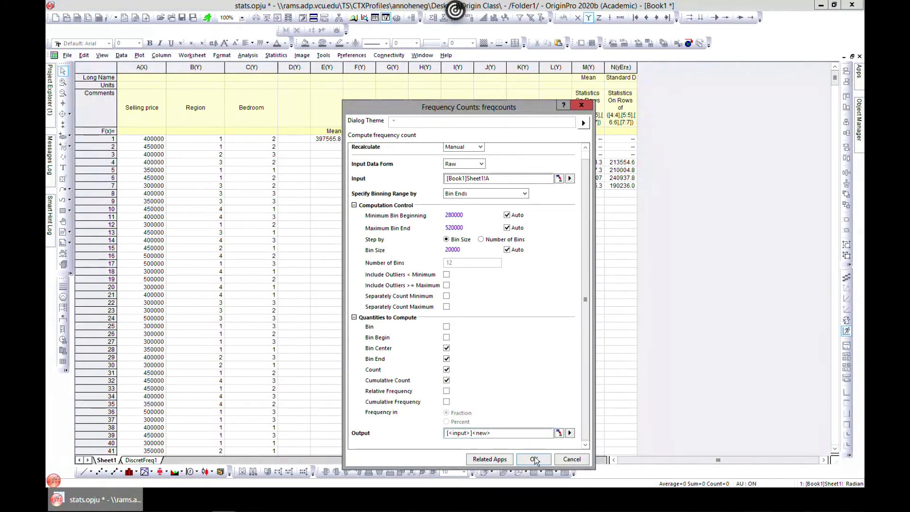
Step: Swap Bin Center for Bin Begin in the FreqCounts1 output and recalculate
click(533, 460)
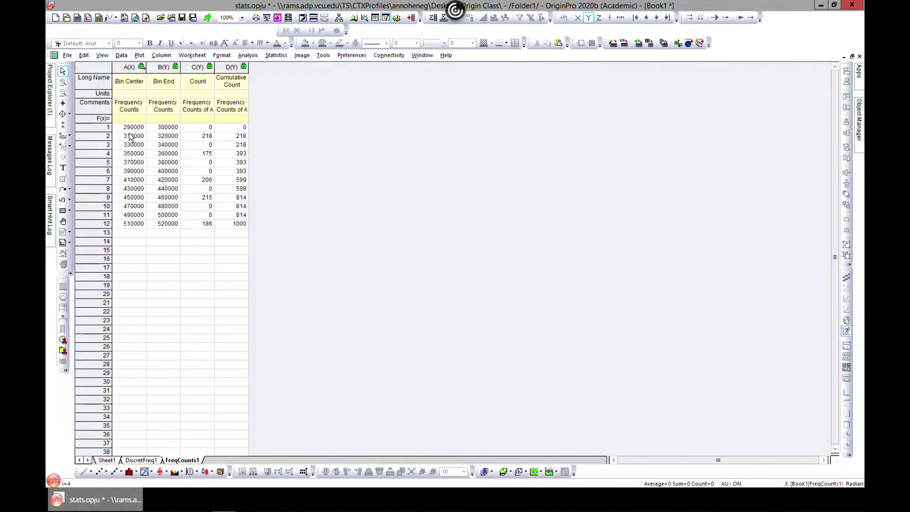
mouse_move(114, 134)
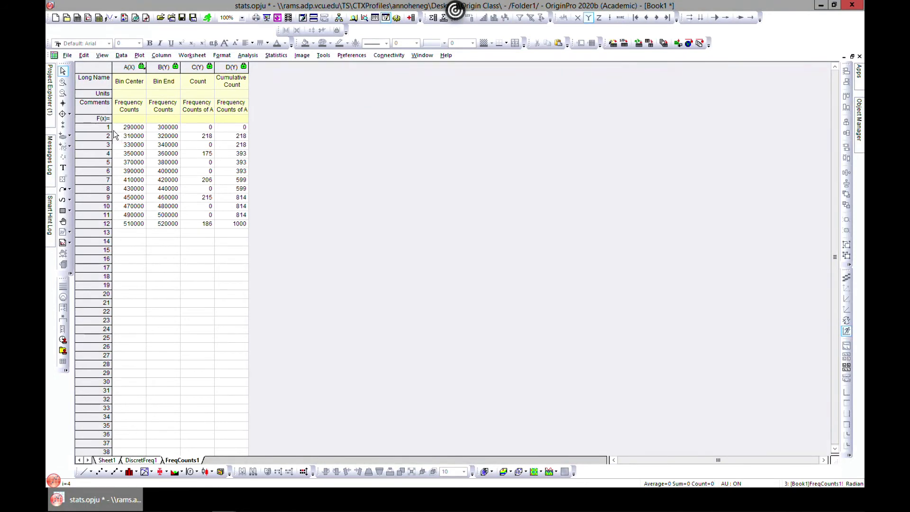
mouse_move(137, 95)
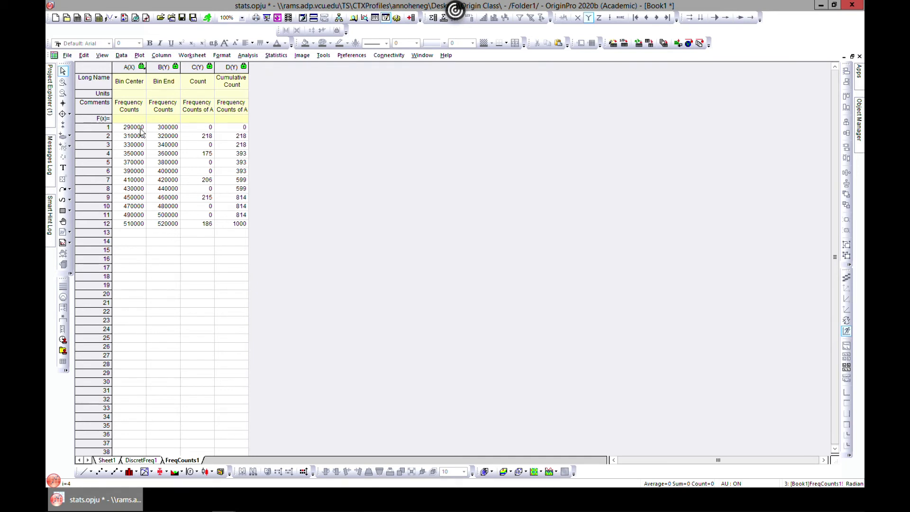
mouse_move(133, 136)
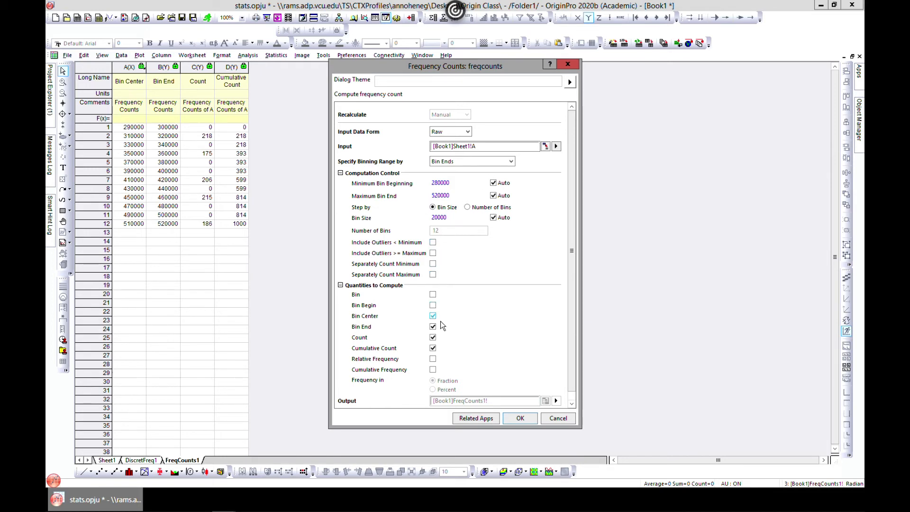
click(432, 315)
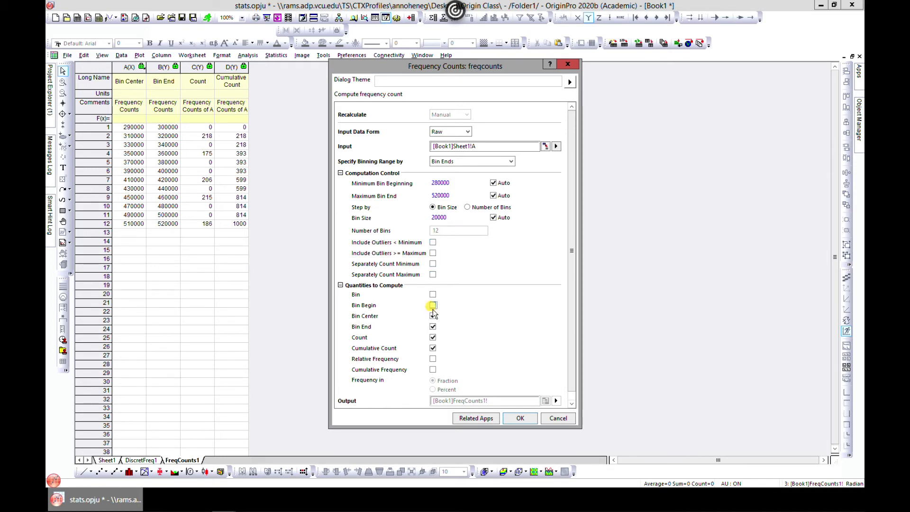
click(432, 305)
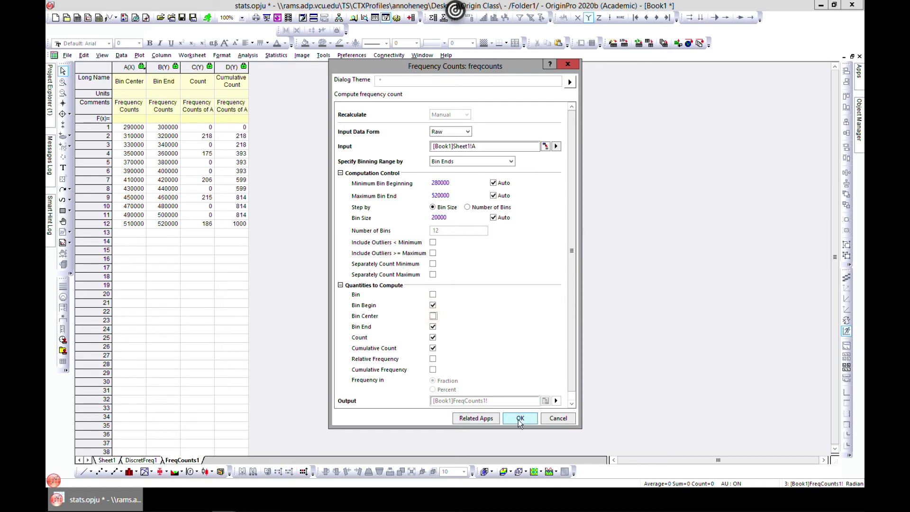
click(520, 418)
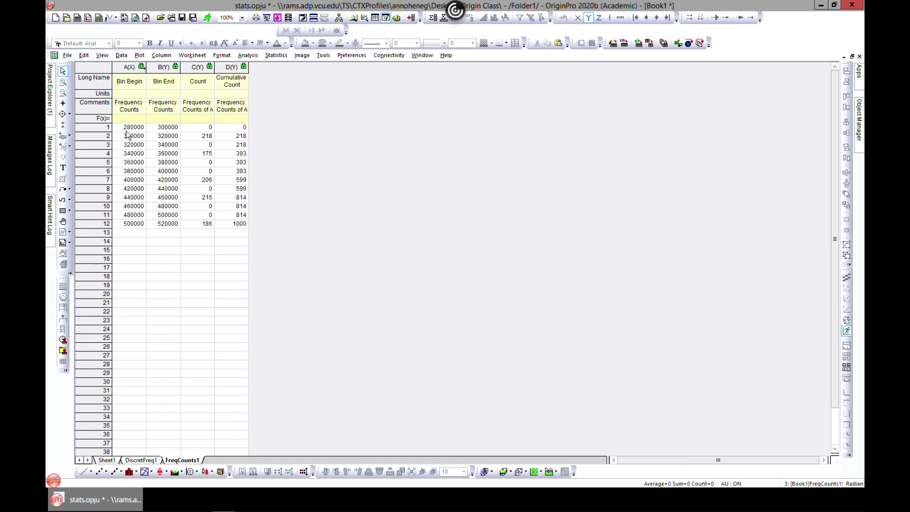
mouse_move(137, 136)
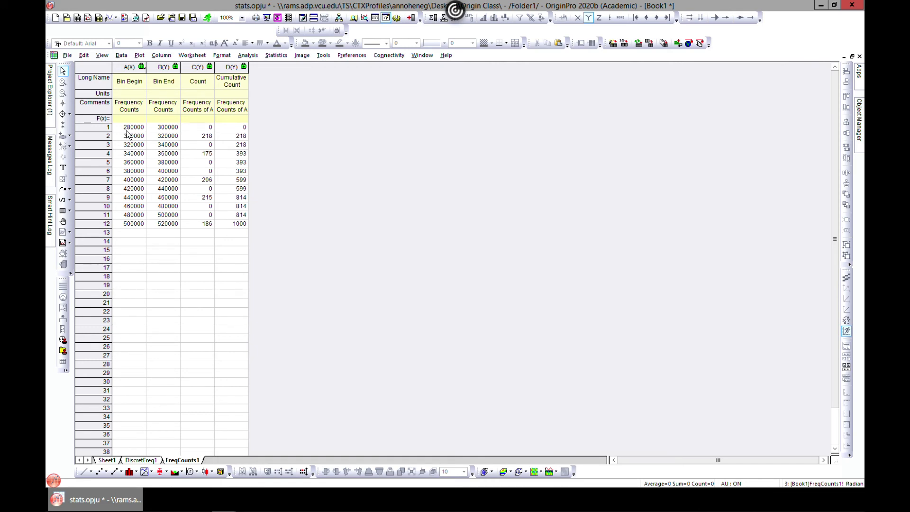
mouse_move(167, 145)
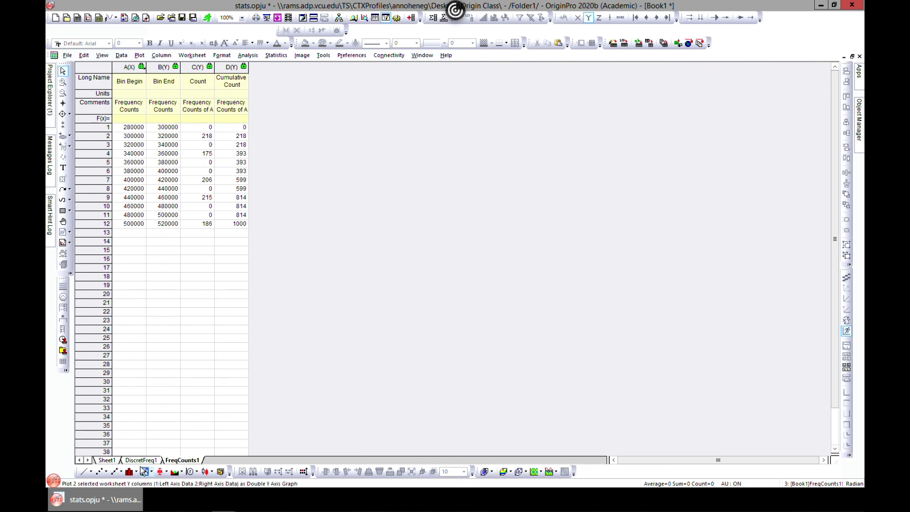
click(140, 460)
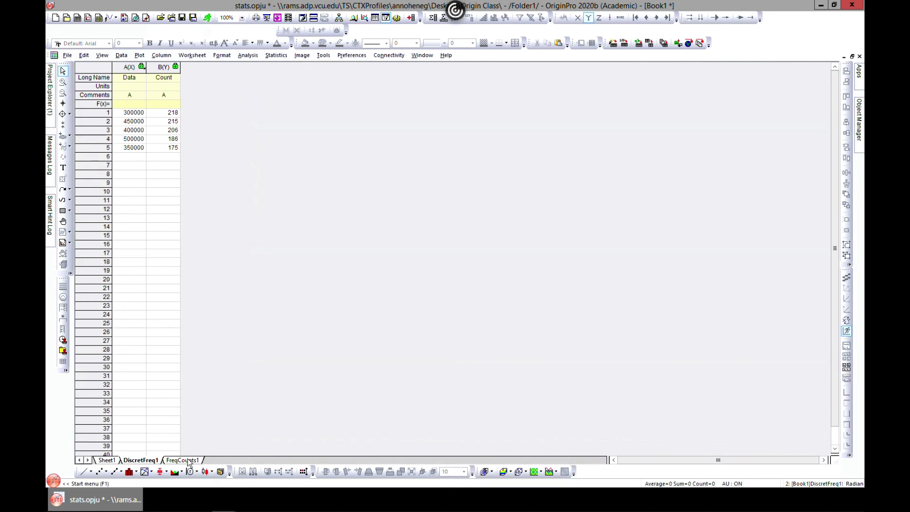
click(182, 460)
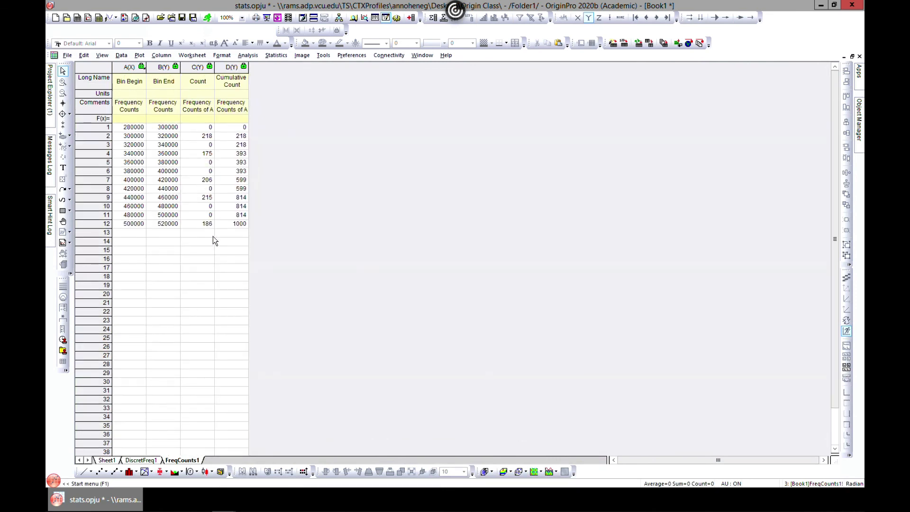
mouse_move(200, 185)
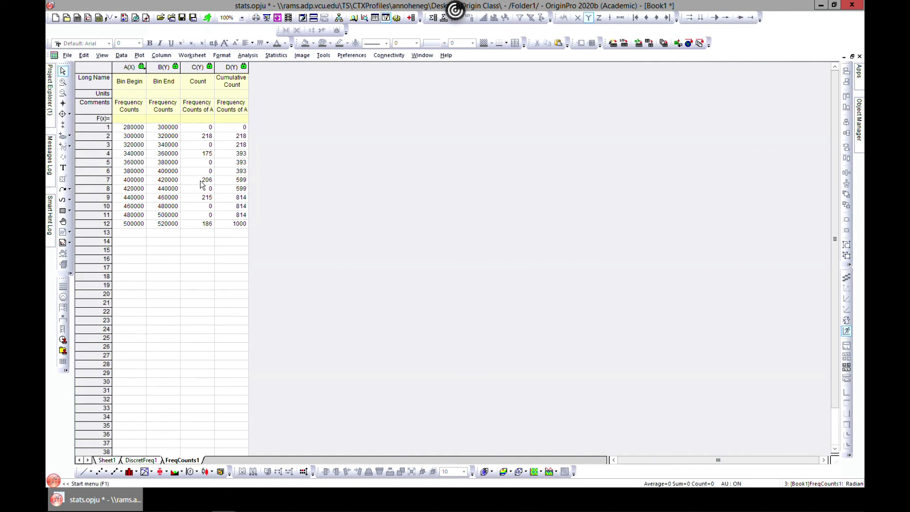
click(49, 90)
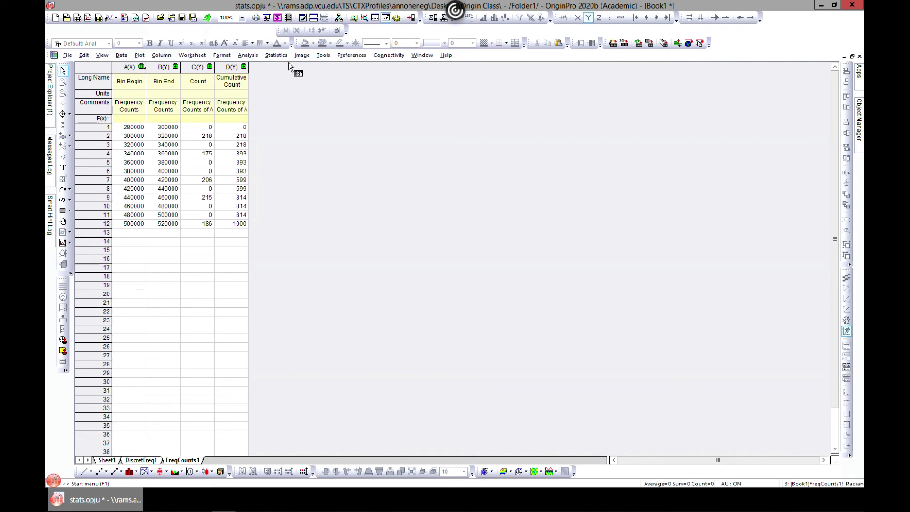
mouse_move(486, 332)
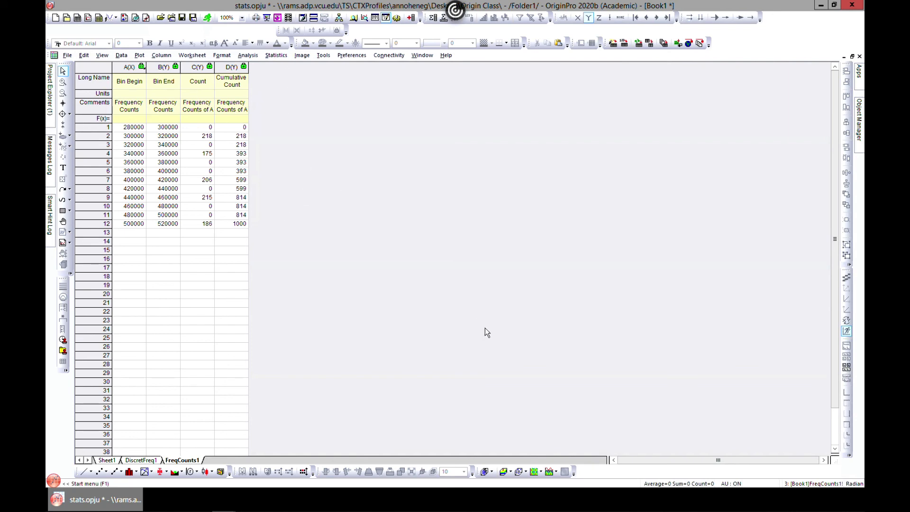